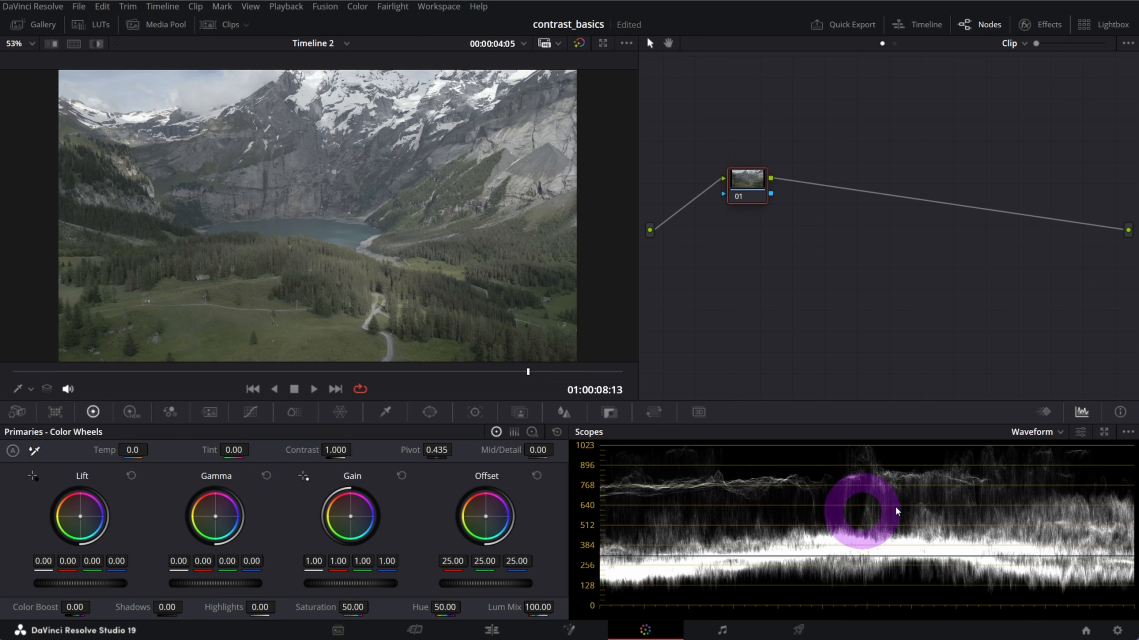
mouse_move(974, 496)
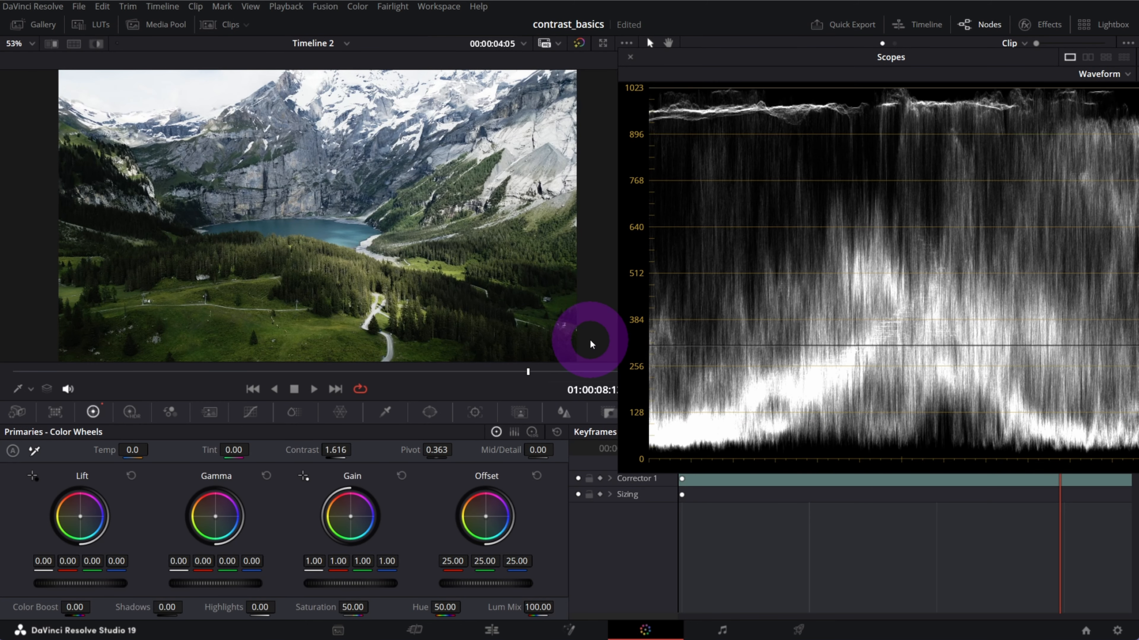
mouse_move(893, 42)
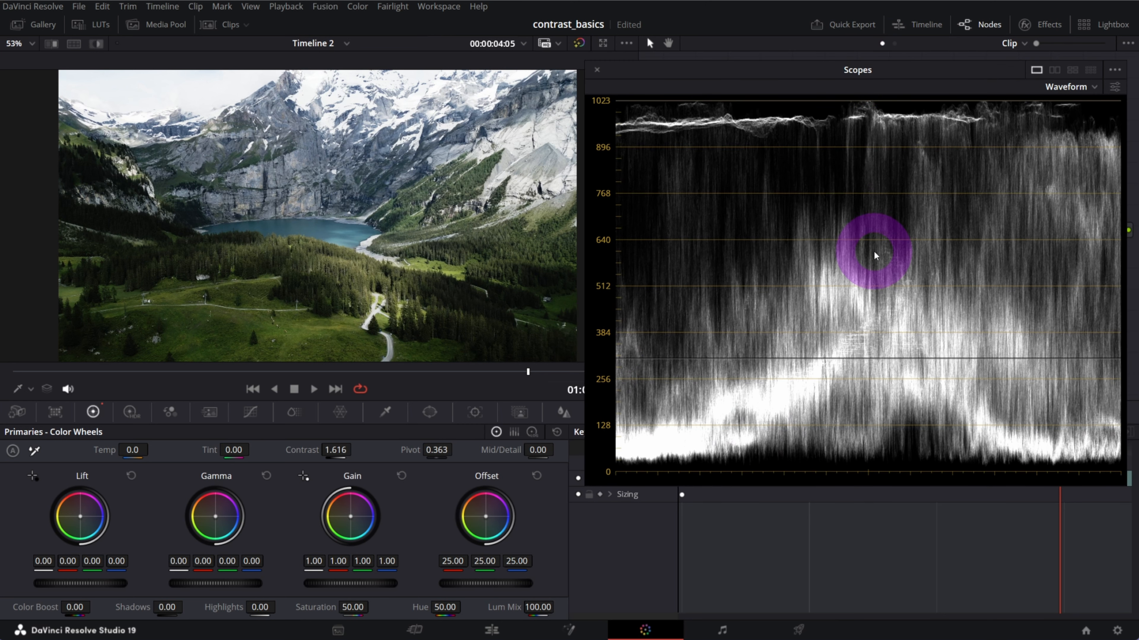
mouse_move(809, 348)
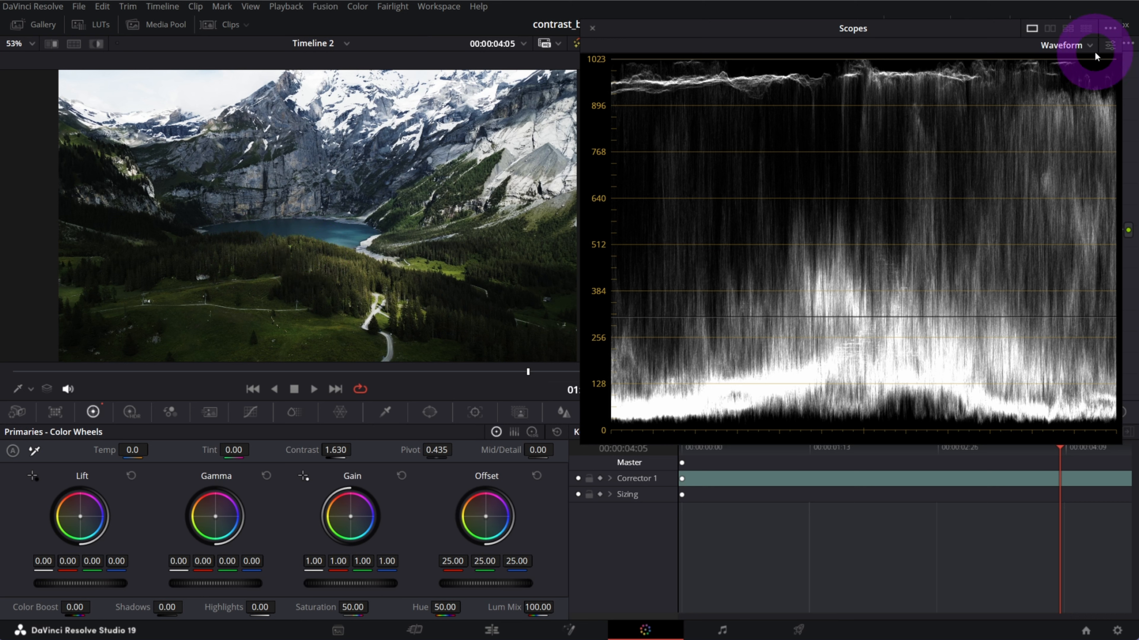
Step: Ease the lake clip's contrast down from 1.630 to 1.622 while watching the waveform
left_click(1110, 46)
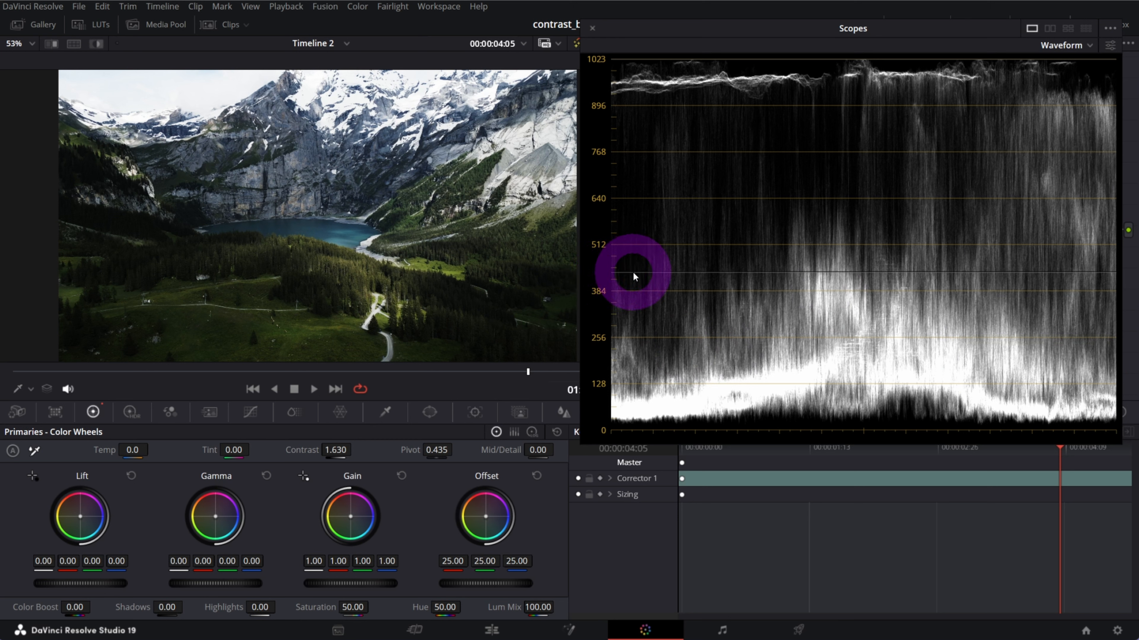
mouse_move(739, 277)
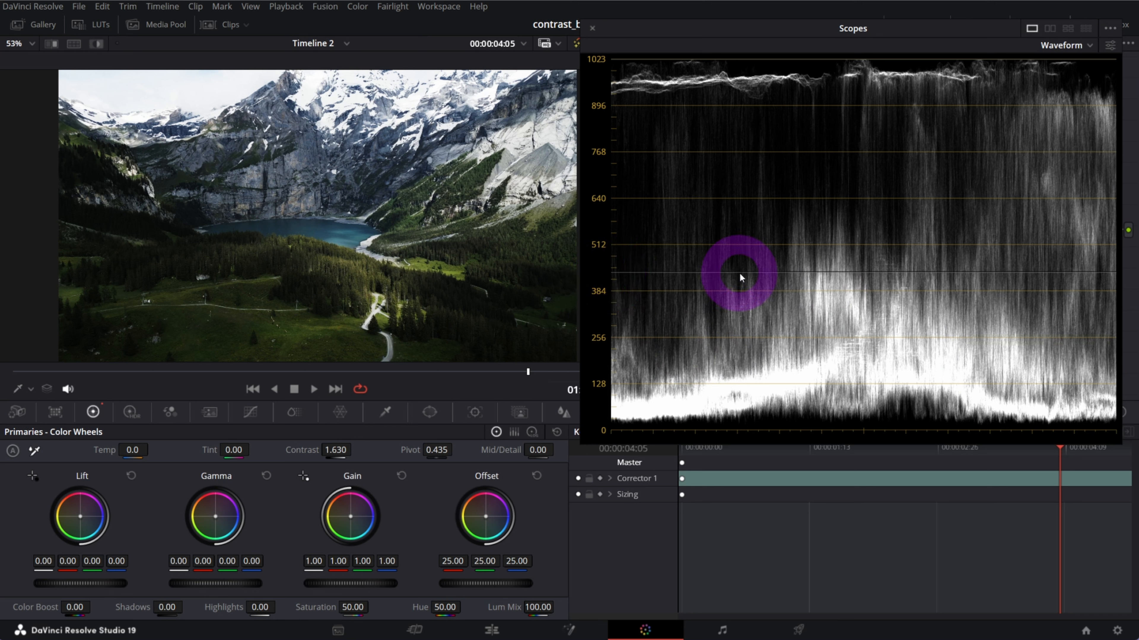
mouse_move(57, 368)
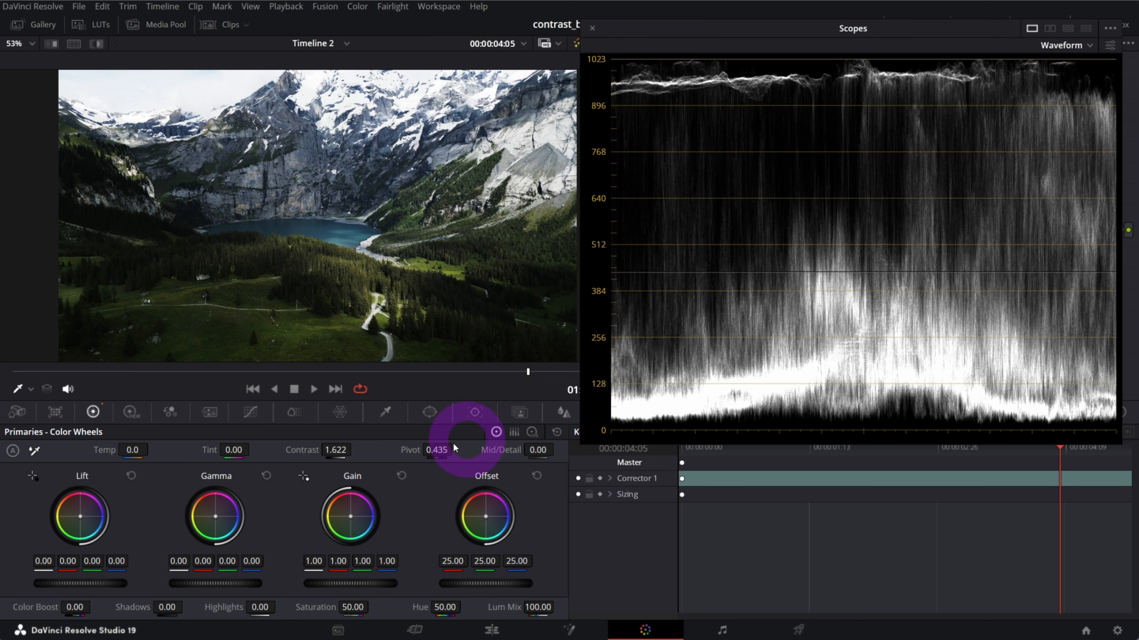
Step: Reset contrast to 1.000 for comparison, then regrade the lake clip to contrast 1.460
double_click(335, 449)
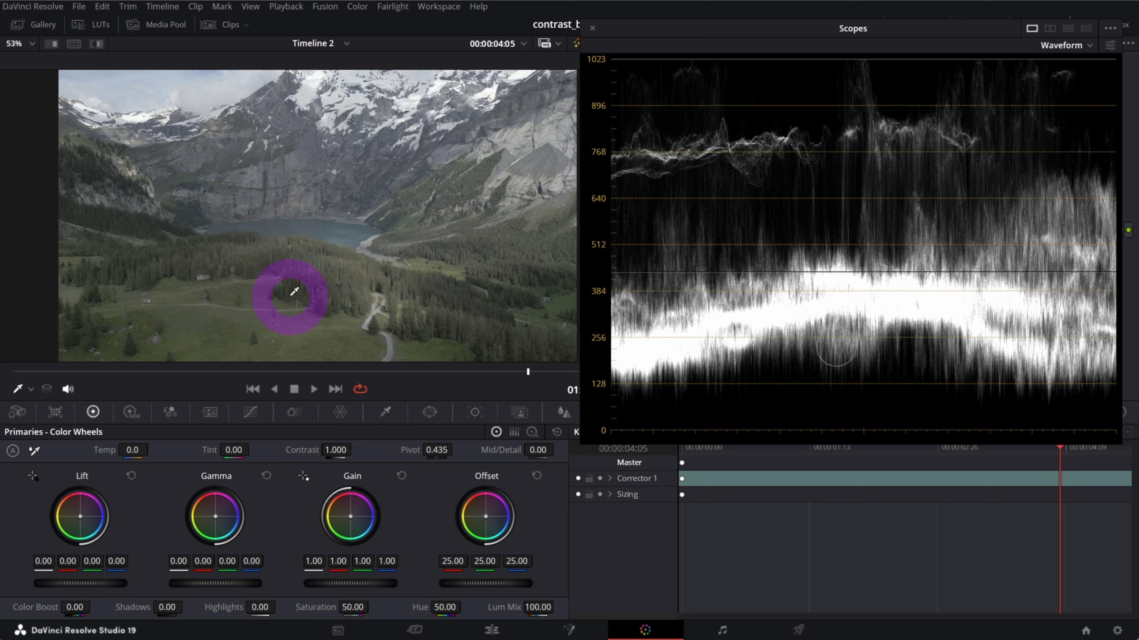
left_click(1109, 45)
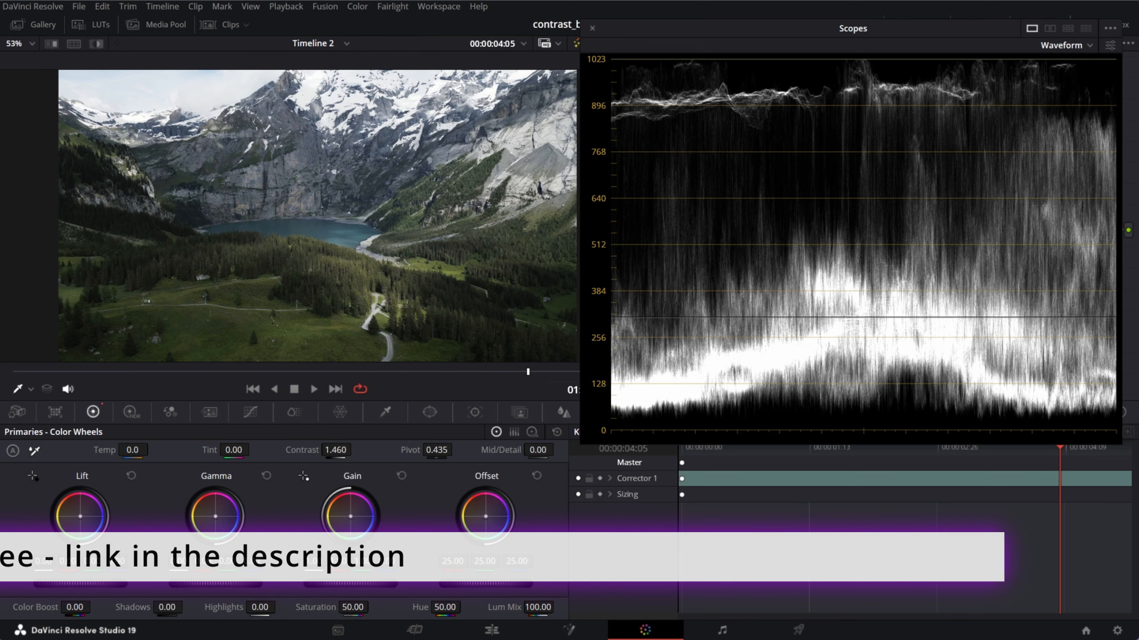
Step: Switch the lake clip to its other grade version and set gain 1.50, offset −4.35
right_click(165, 365)
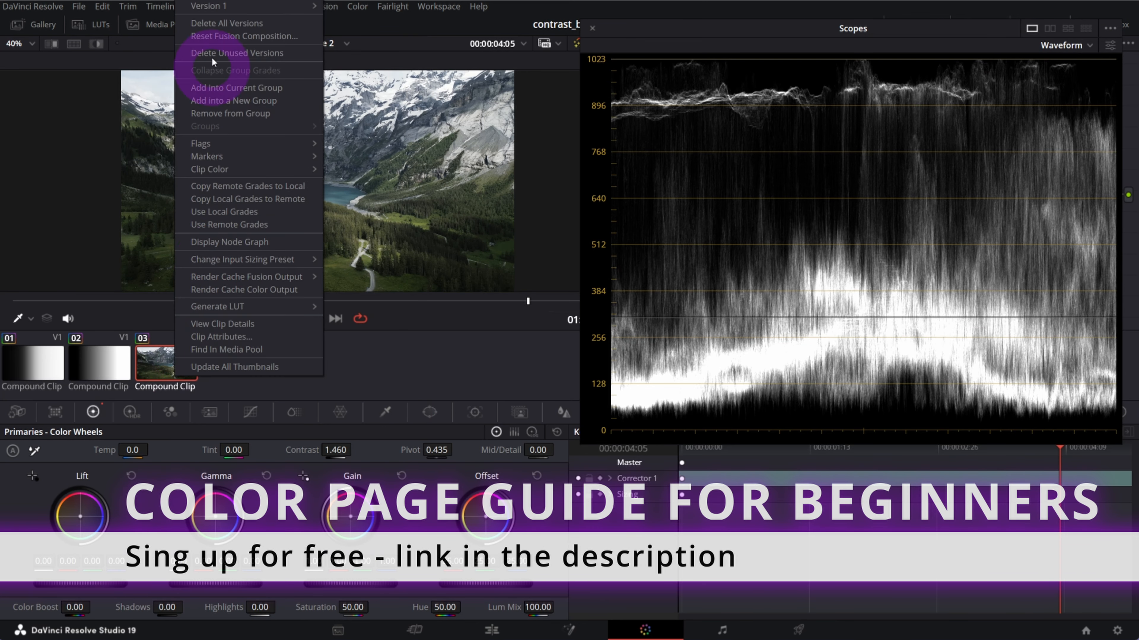
left_click(721, 179)
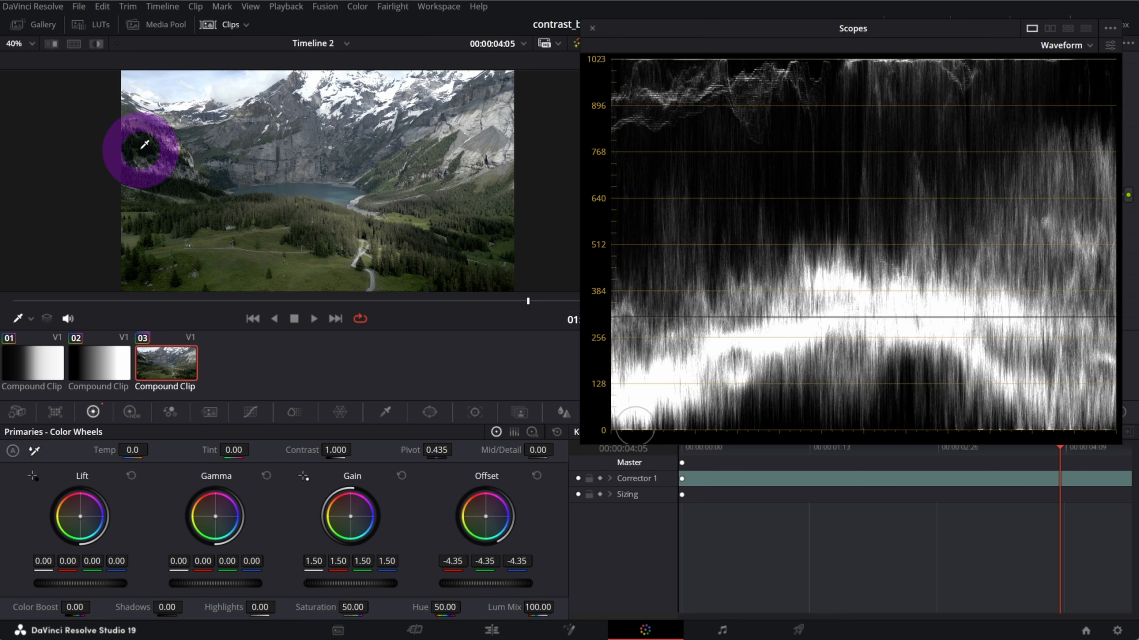
left_click_drag(145, 149, 172, 158)
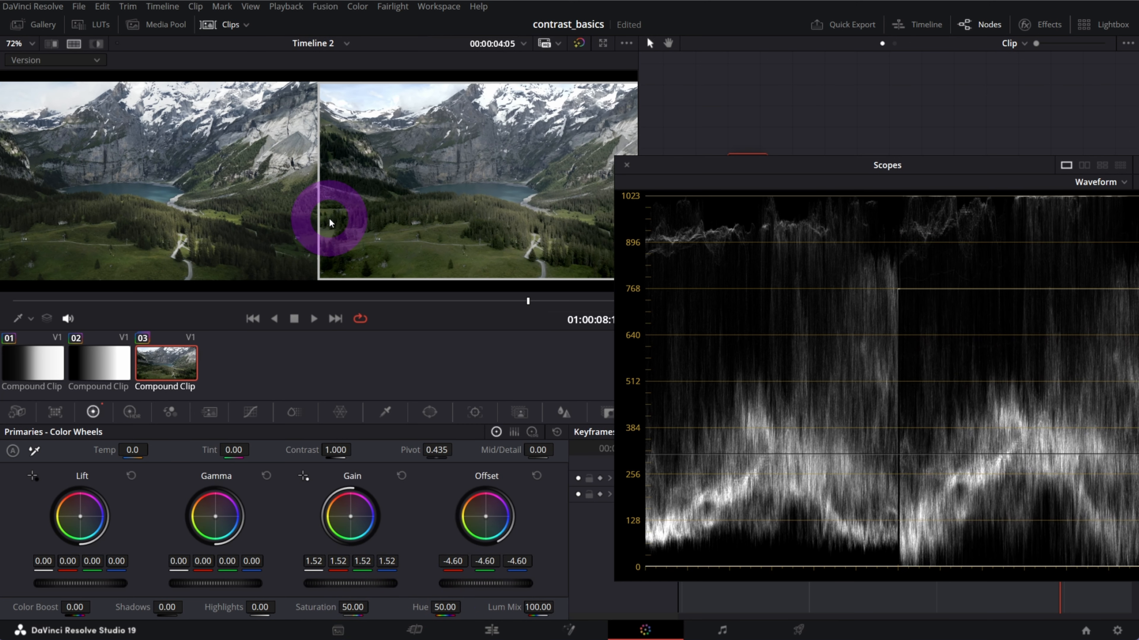
Step: Refine gain to 1.52 and offset −4.60 with a split-screen wipe comparing both versions
left_click(329, 222)
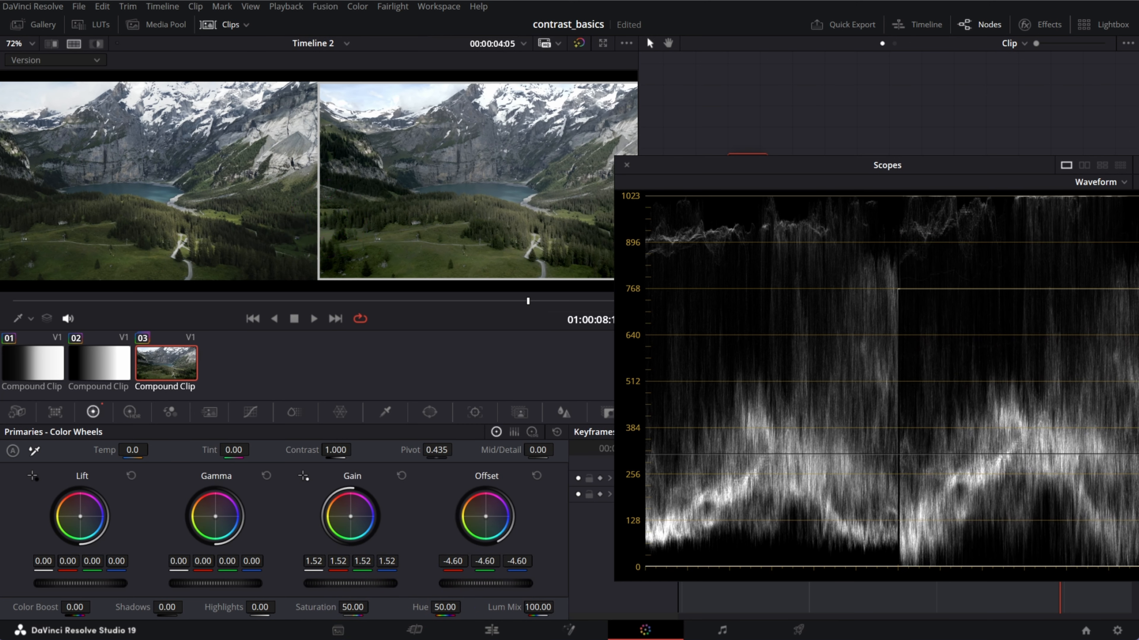
left_click(363, 265)
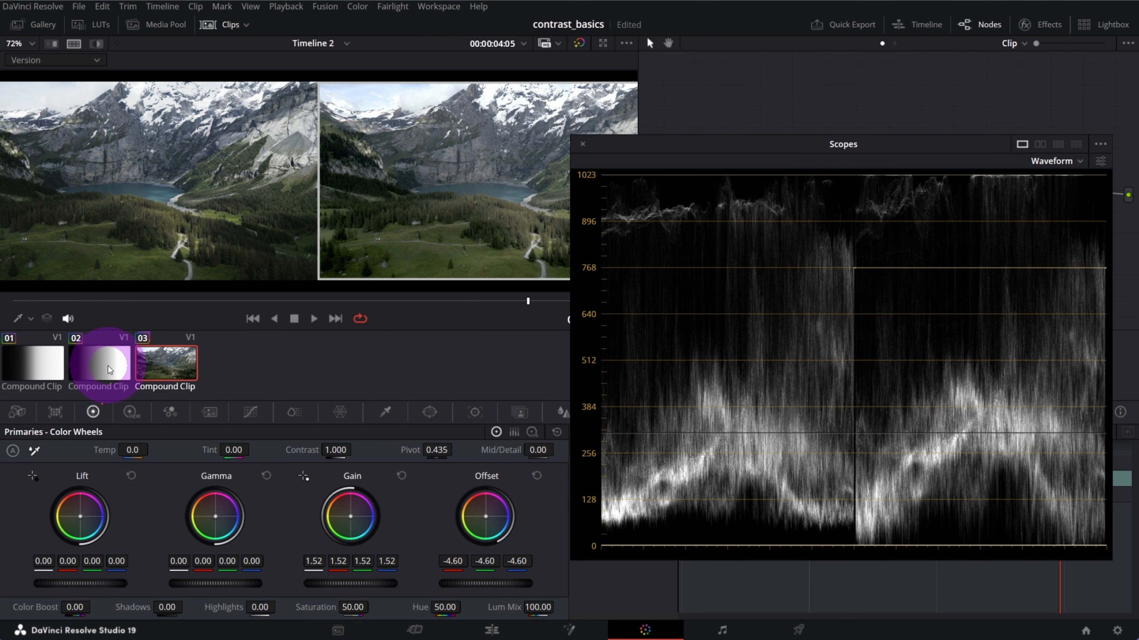
Step: Load compound clip 02 and push its contrast toward 1.978 on the waveform
left_click(98, 364)
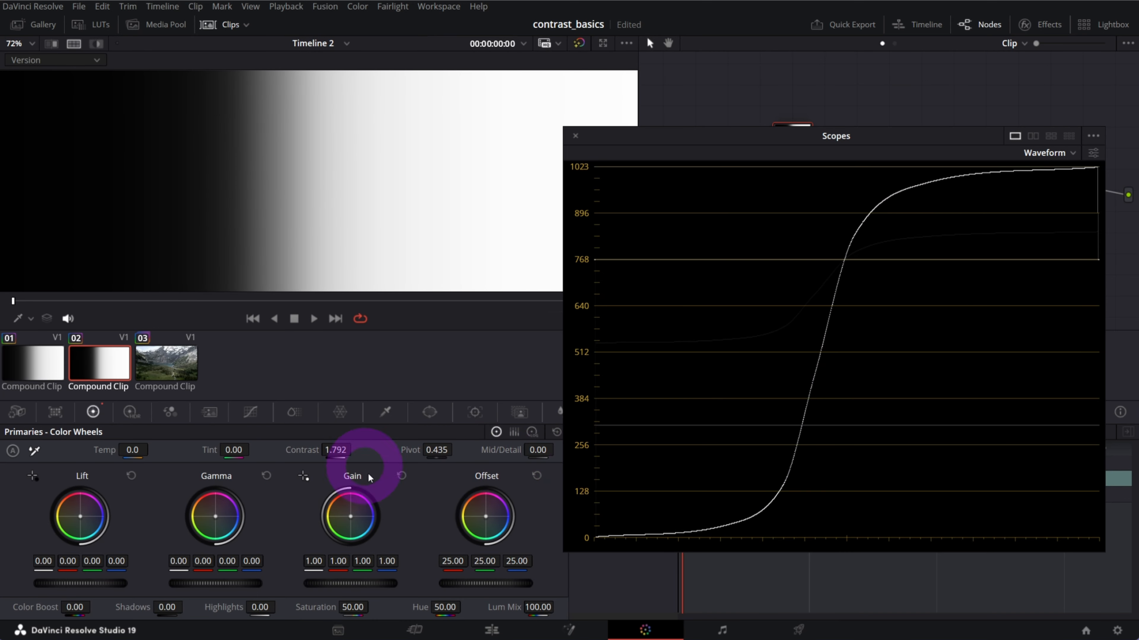
mouse_move(1043, 164)
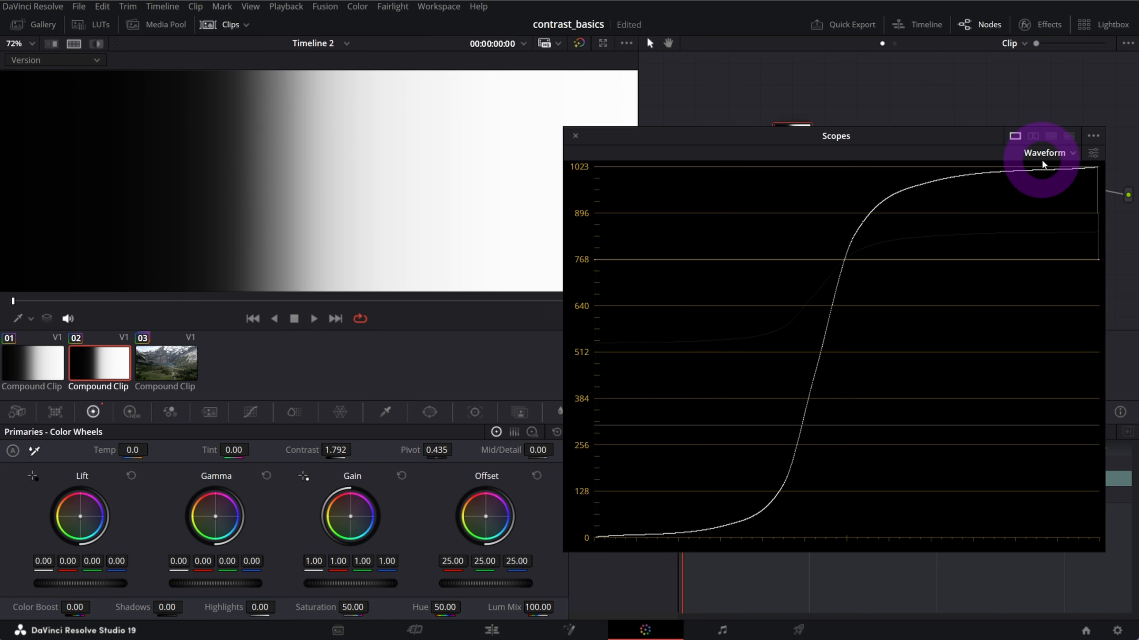
mouse_move(947, 181)
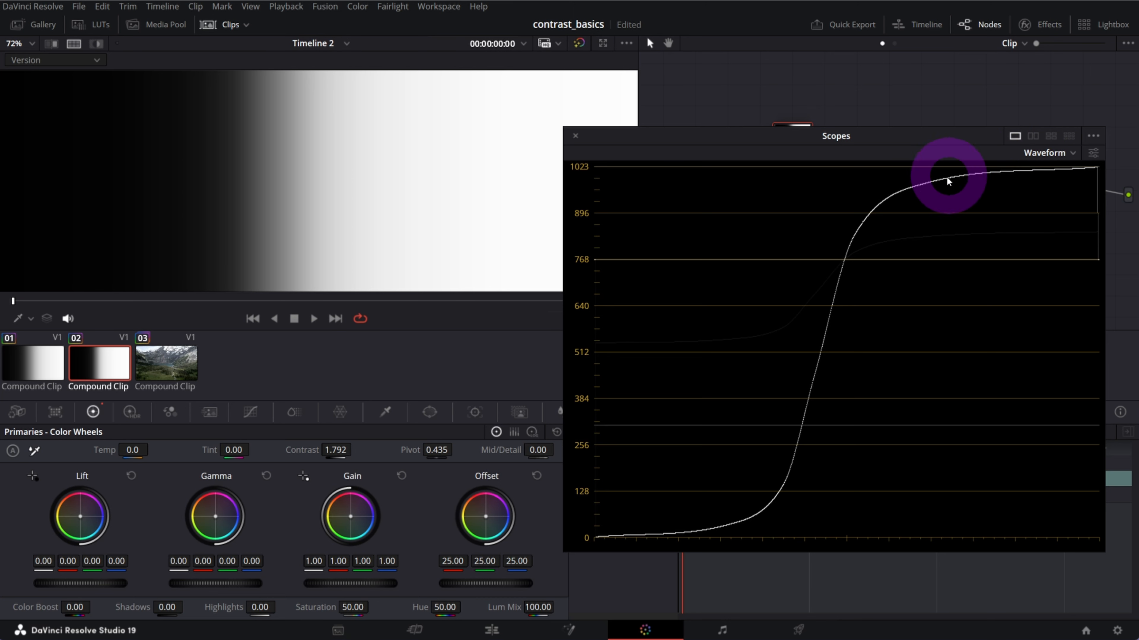
mouse_move(610, 536)
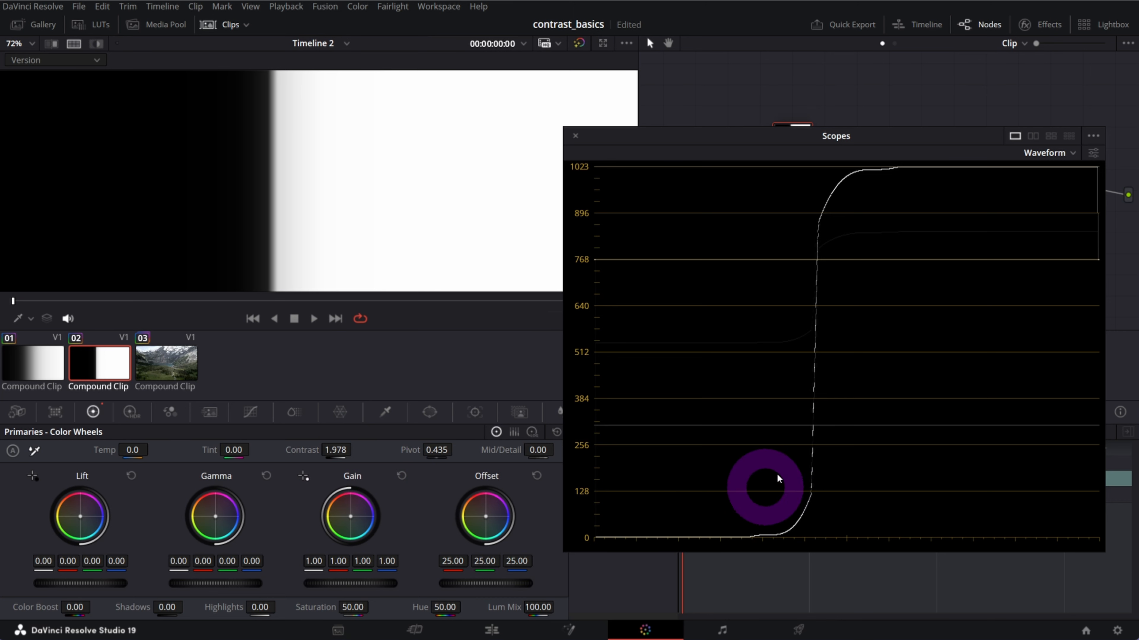
mouse_move(783, 257)
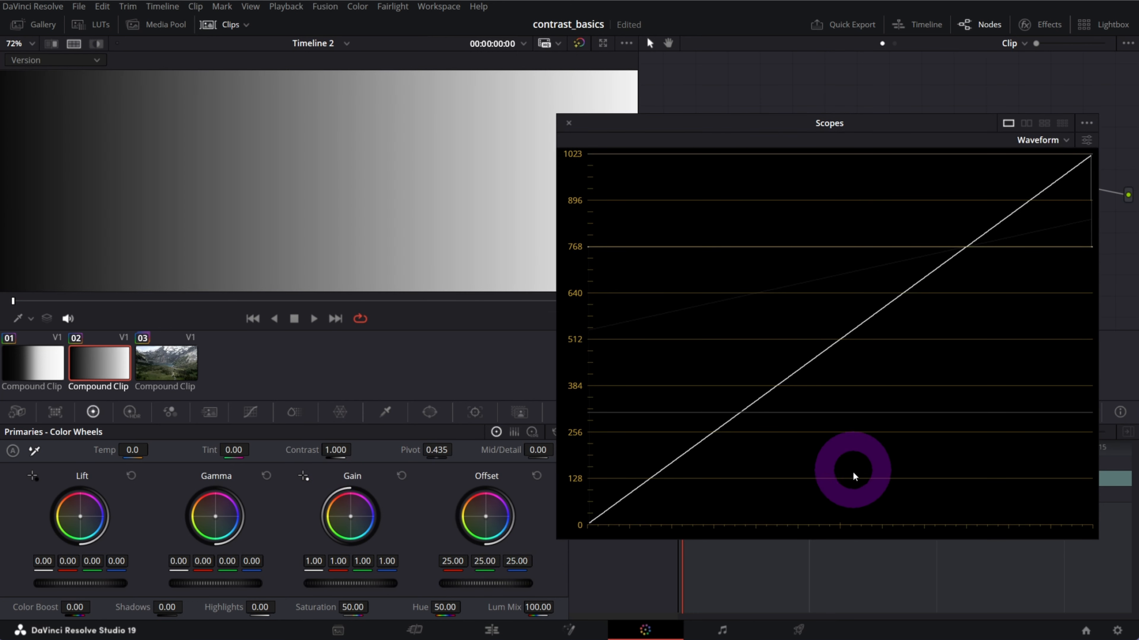
mouse_move(327, 585)
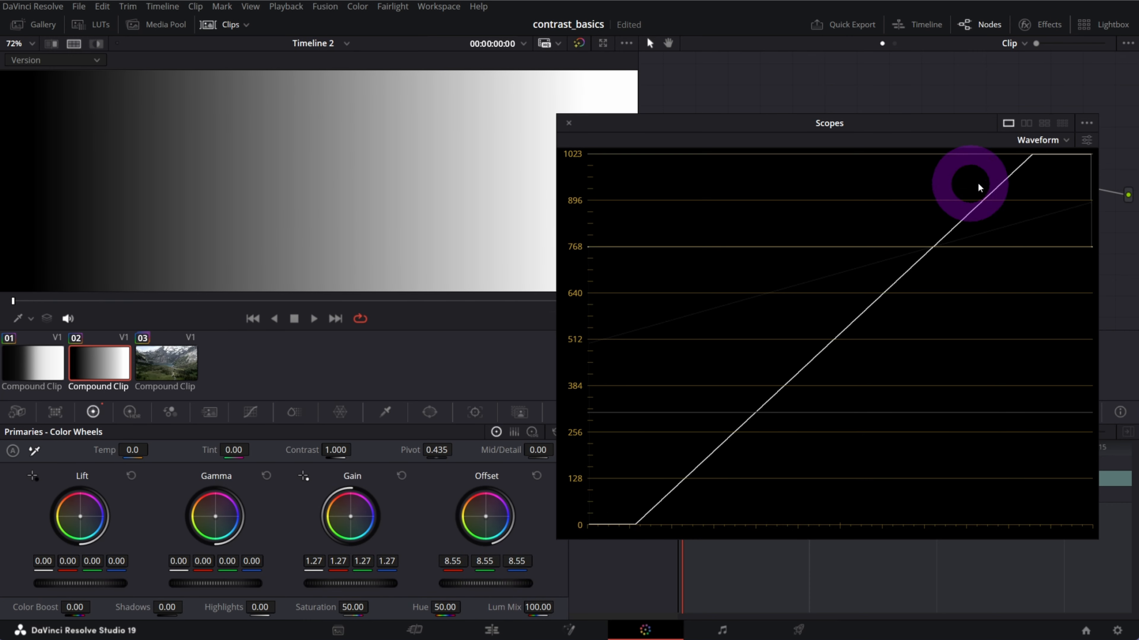
mouse_move(1045, 160)
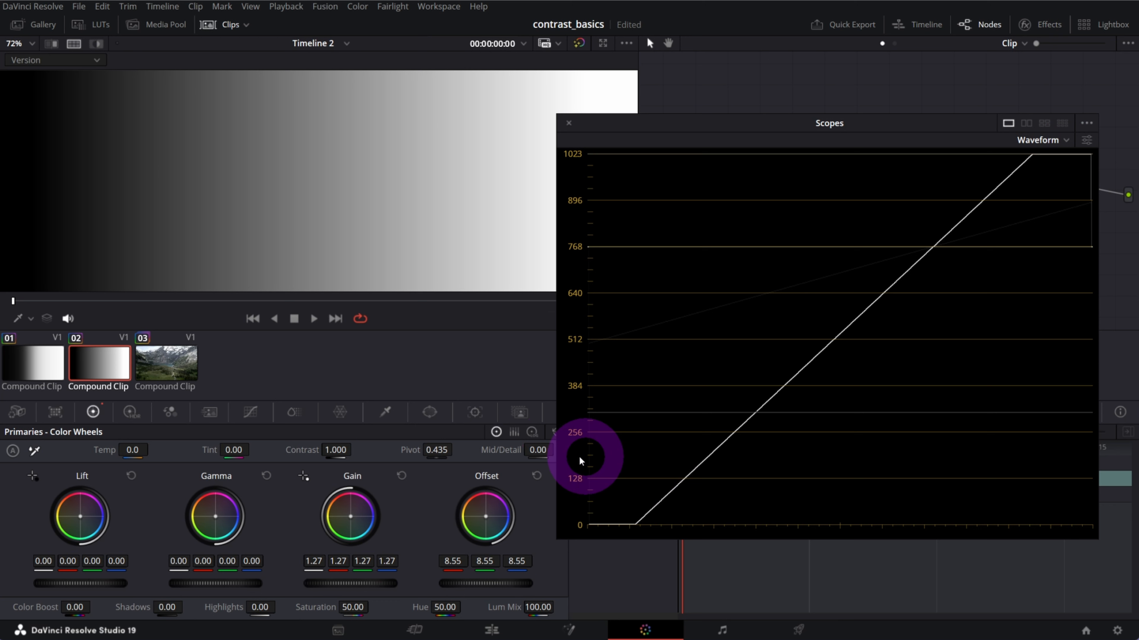
mouse_move(120, 433)
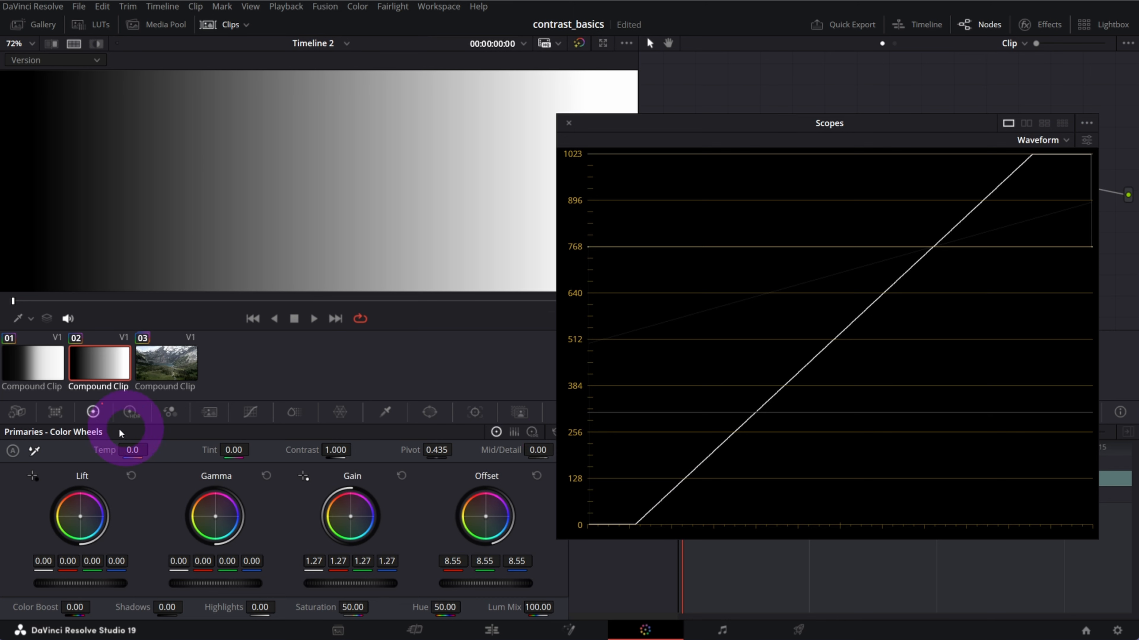
Step: Load compound clip 01 ready for a gain 1.24, offset 14.15 stretch
left_click(32, 363)
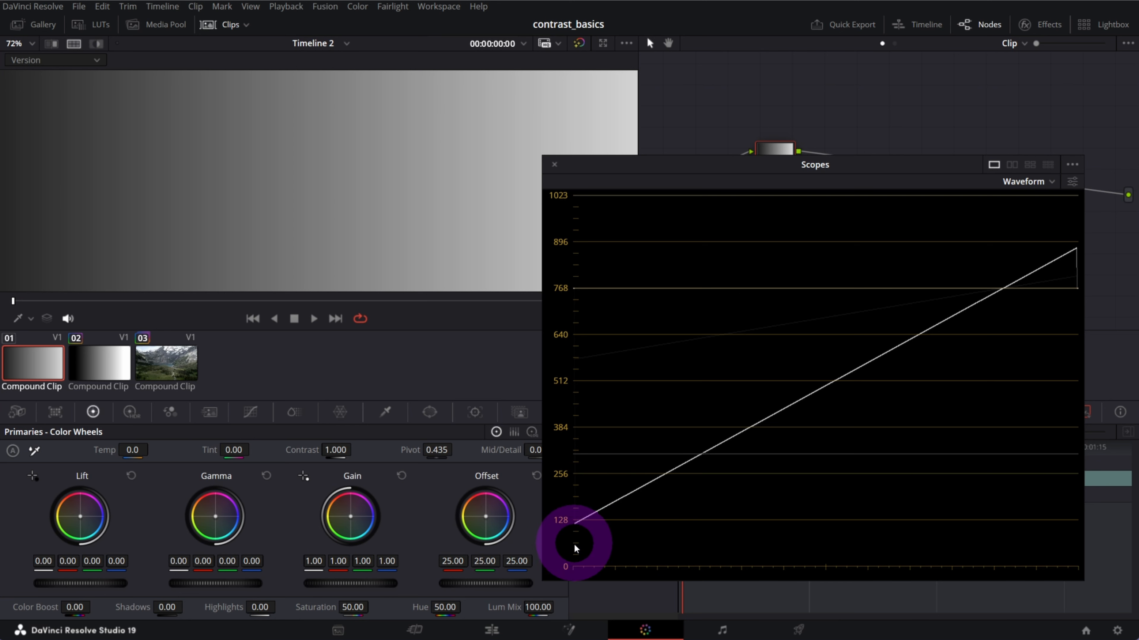
mouse_move(1079, 213)
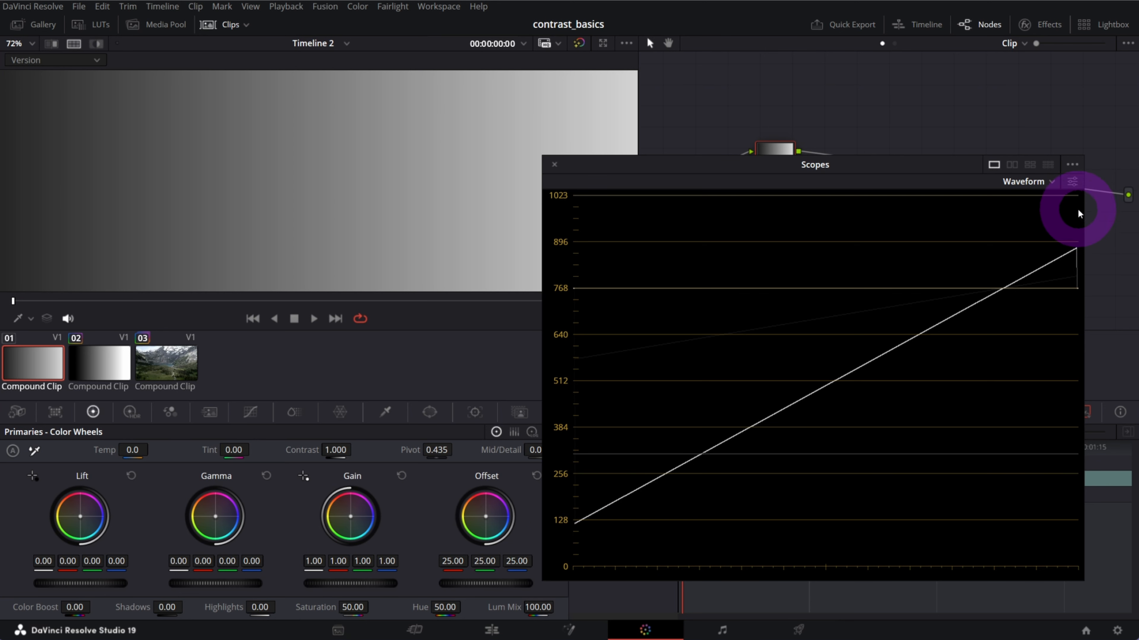
mouse_move(660, 162)
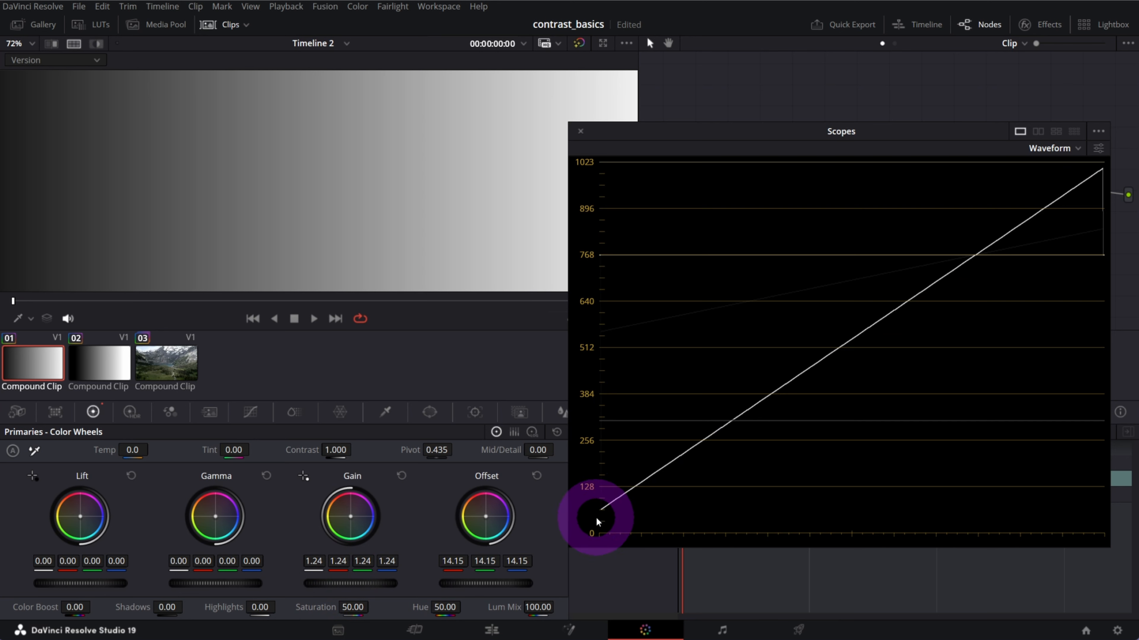
mouse_move(699, 506)
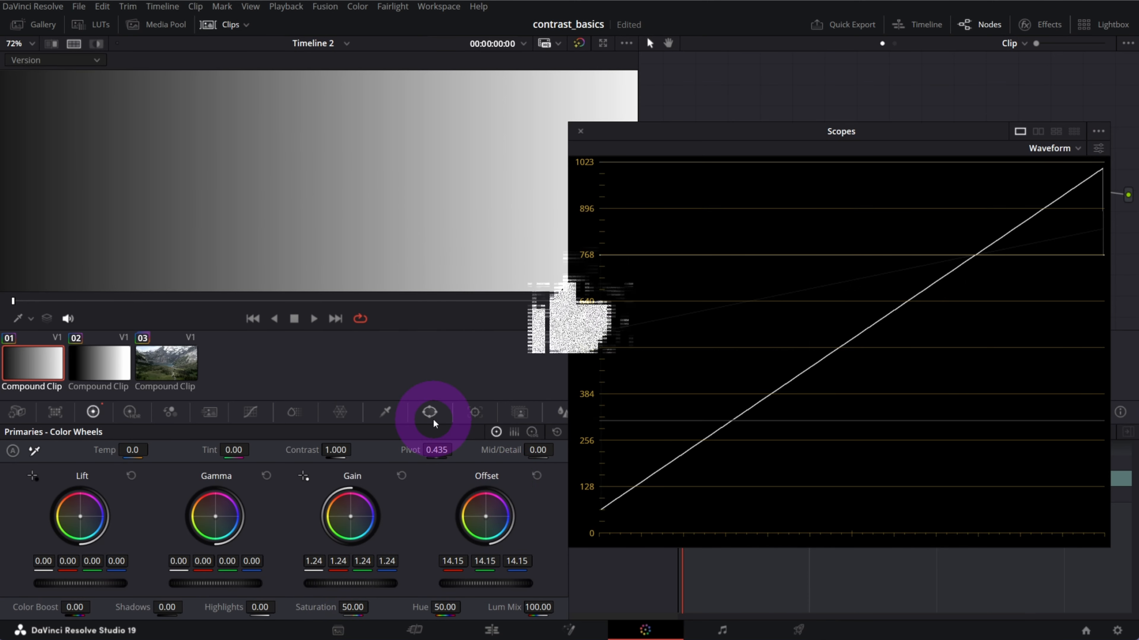
mouse_move(430, 413)
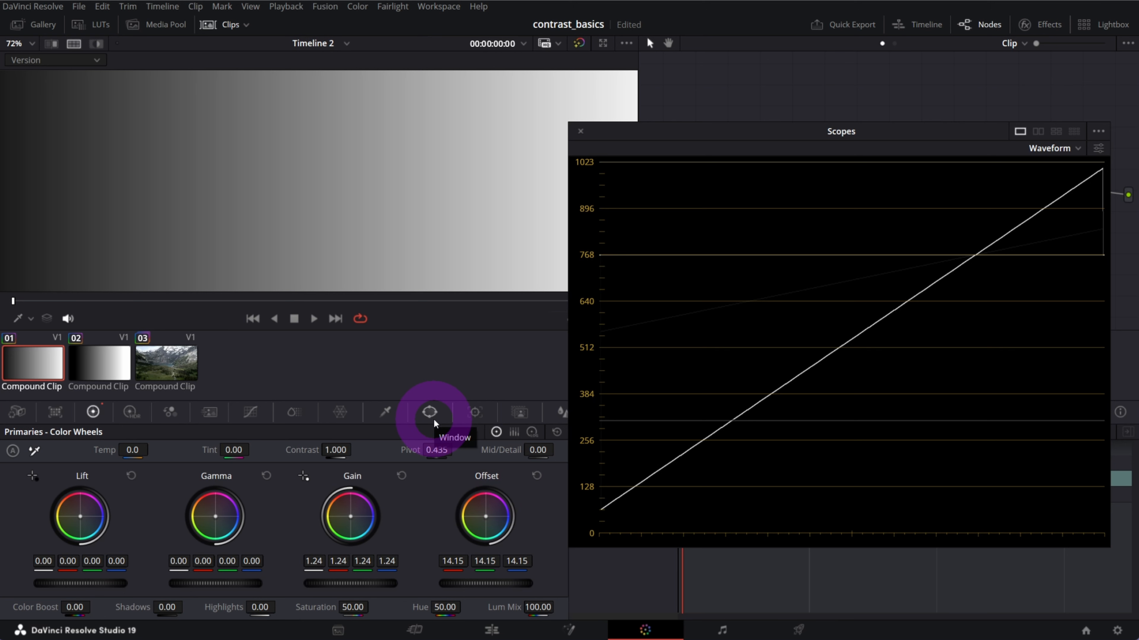
mouse_move(430, 413)
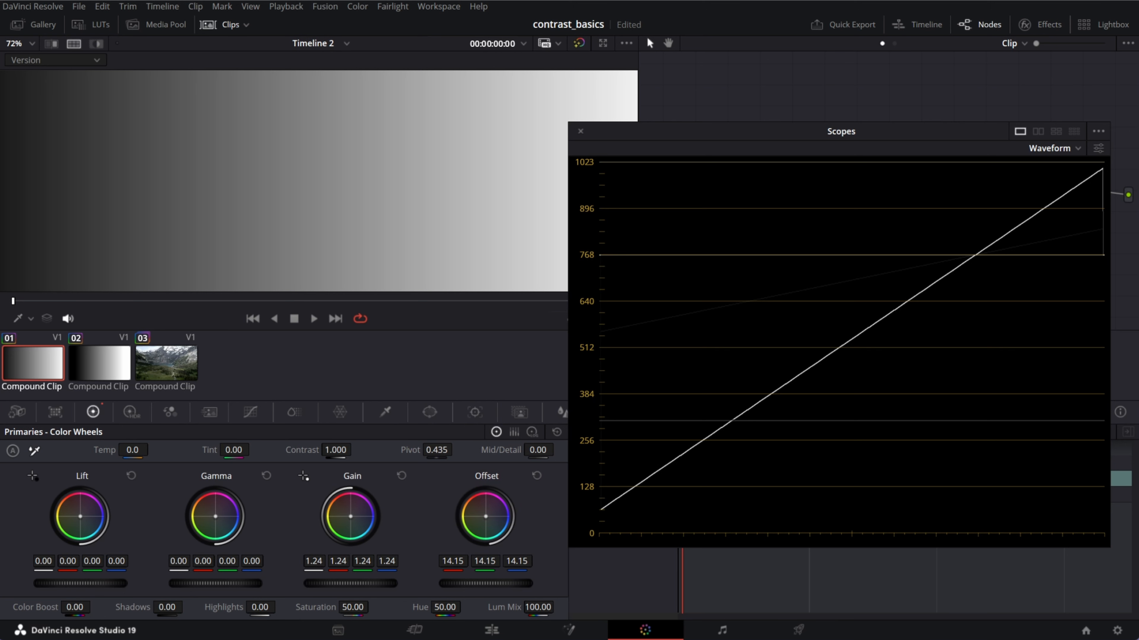